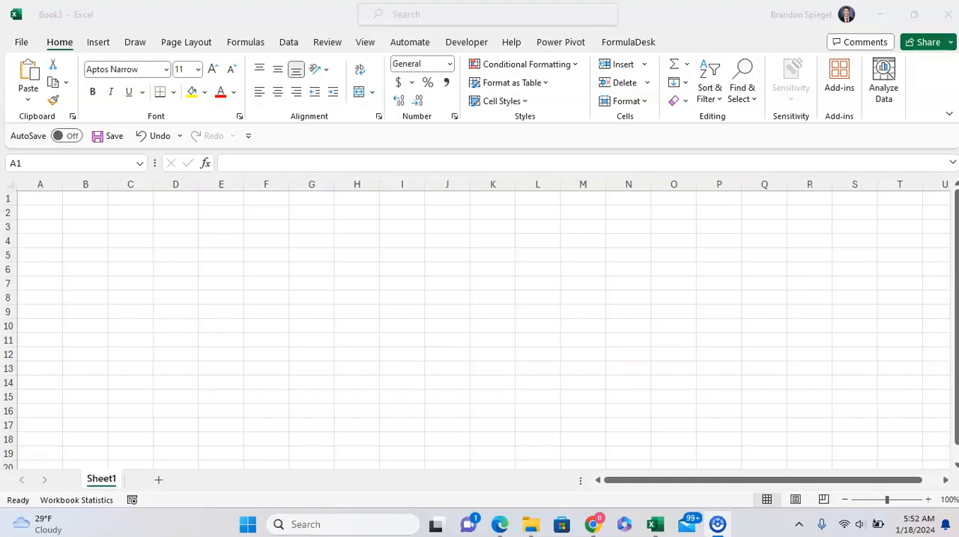
# Step: Show the View ribbon with the workbook view options
pyautogui.click(39, 198)
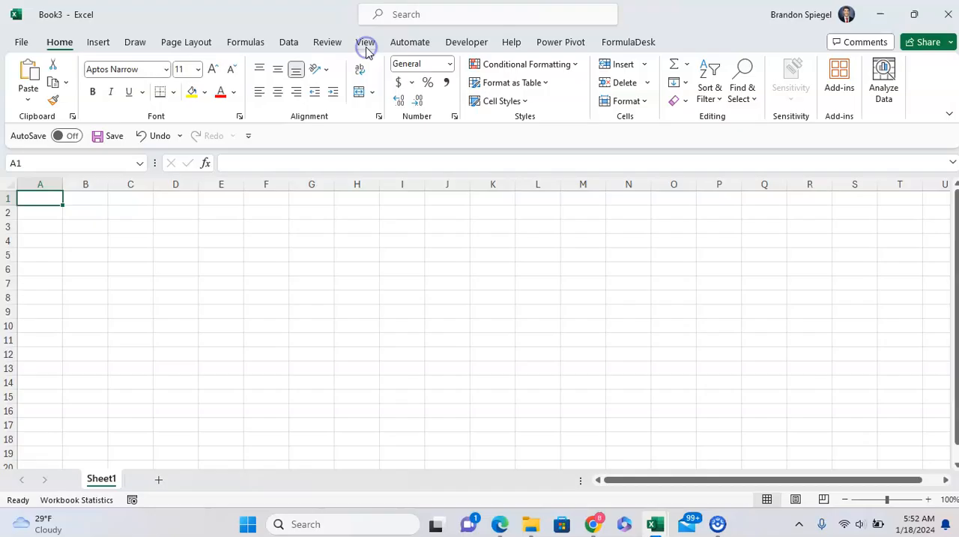
pyautogui.click(366, 42)
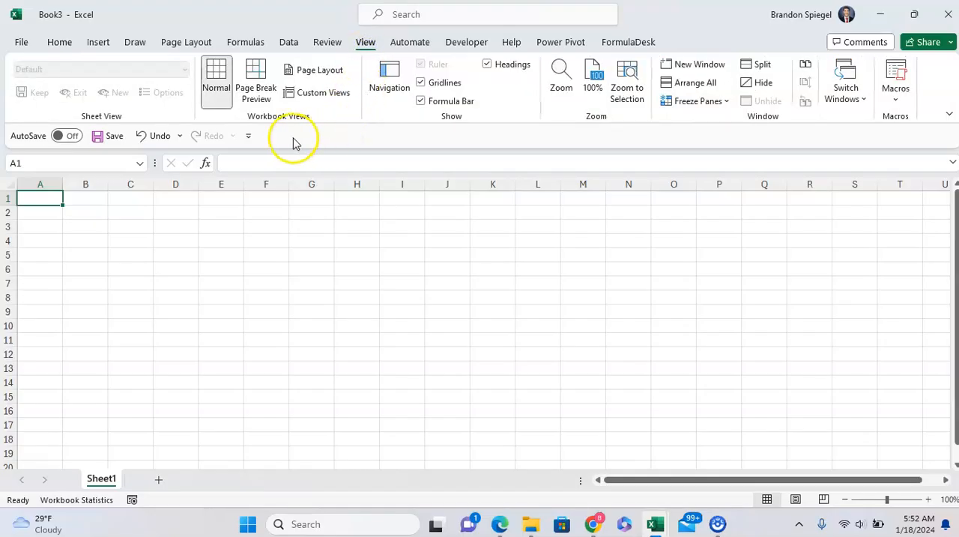
pyautogui.moveTo(327, 123)
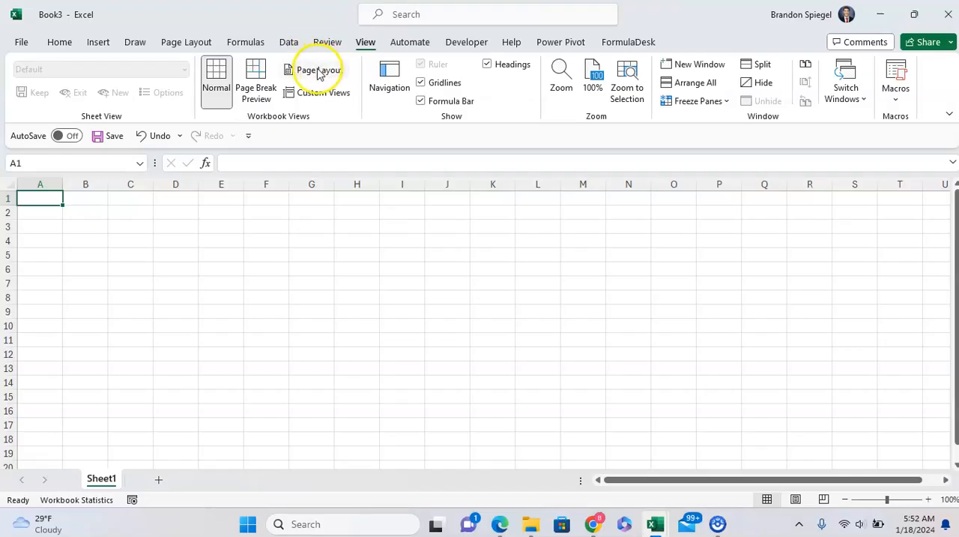
# Step: Switch the sheet to Page Layout view and look over the empty page
pyautogui.click(320, 69)
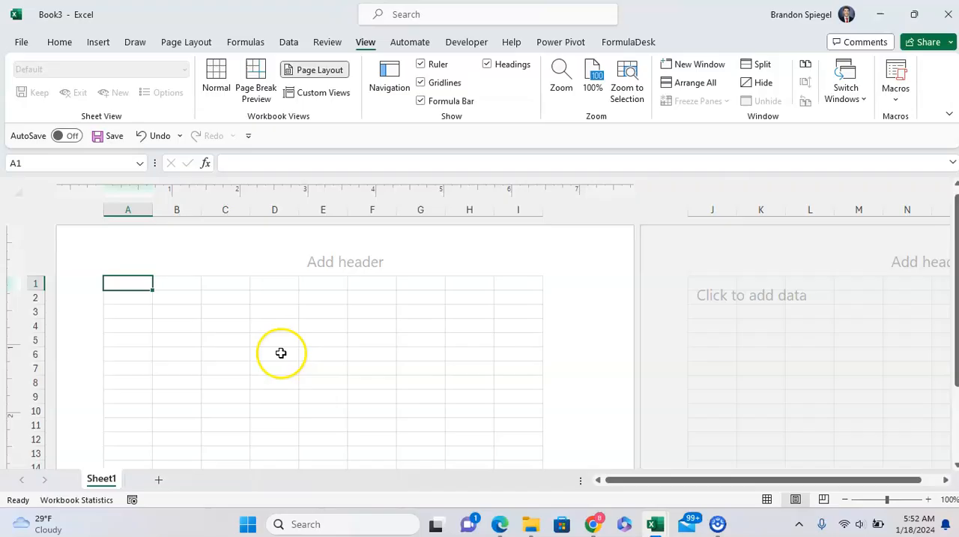
pyautogui.moveTo(329, 341)
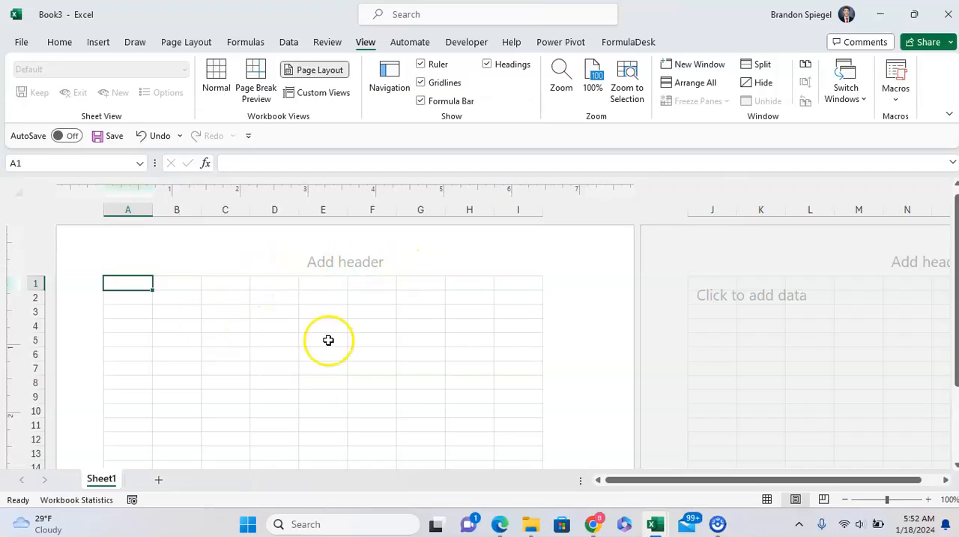
pyautogui.scroll(-3)
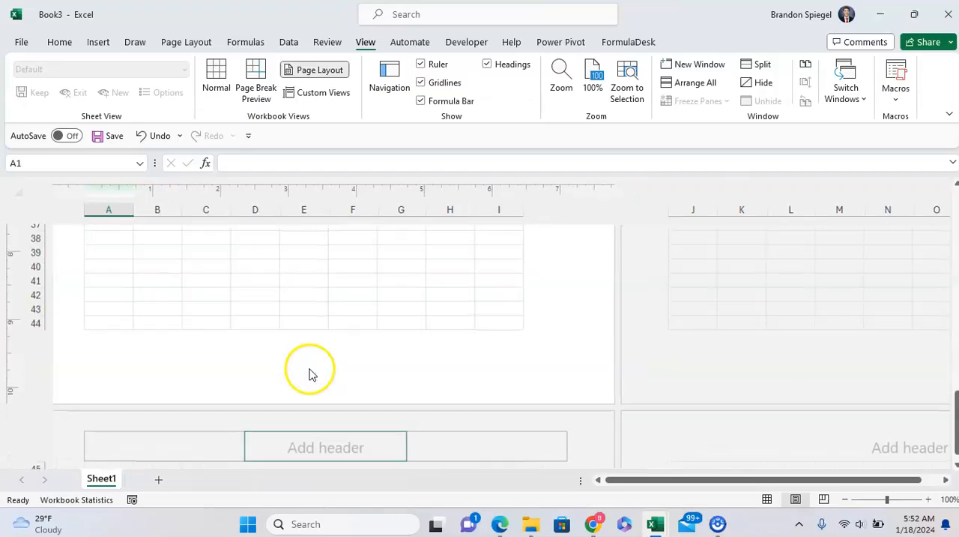
pyautogui.scroll(3)
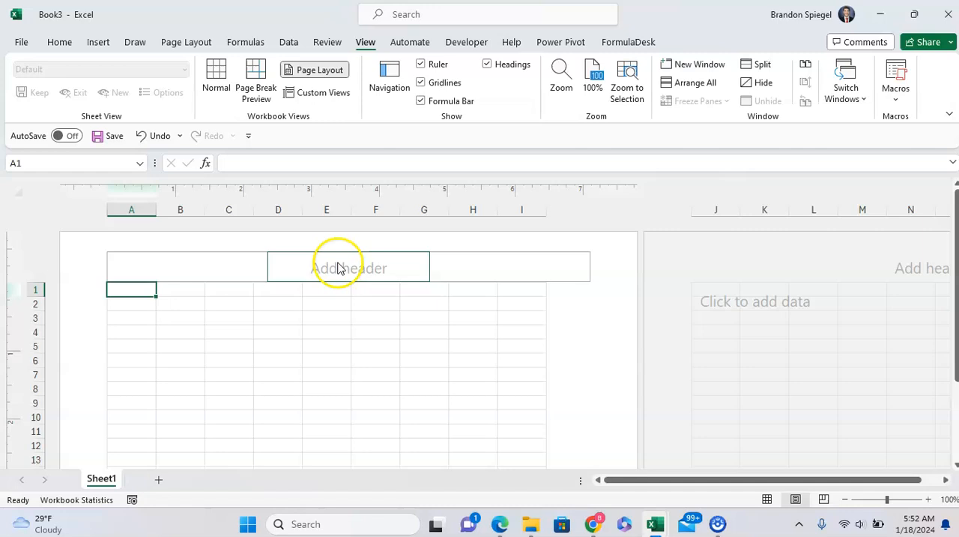
# Step: Insert Page Number in the left header, File Name in the centre and Sheet Name on the right
pyautogui.click(347, 267)
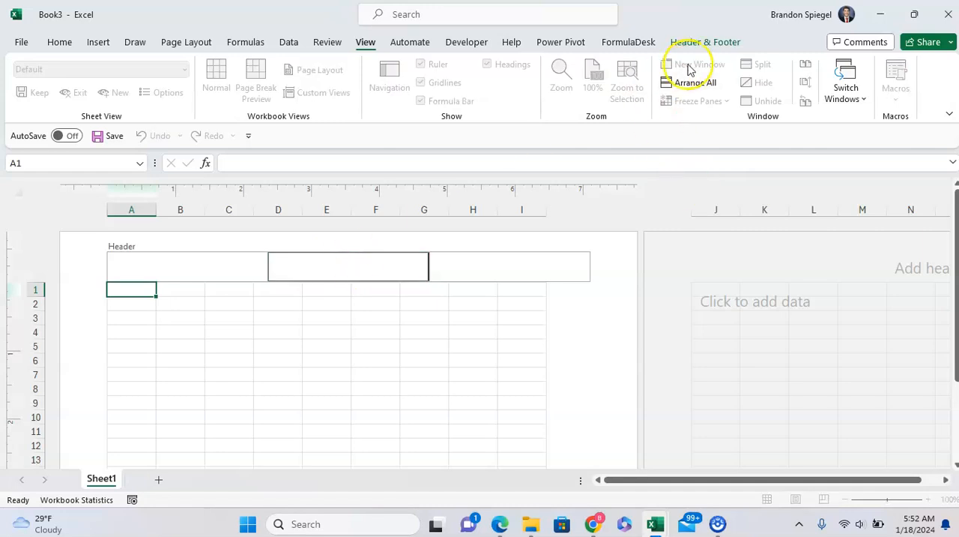
pyautogui.moveTo(705, 42)
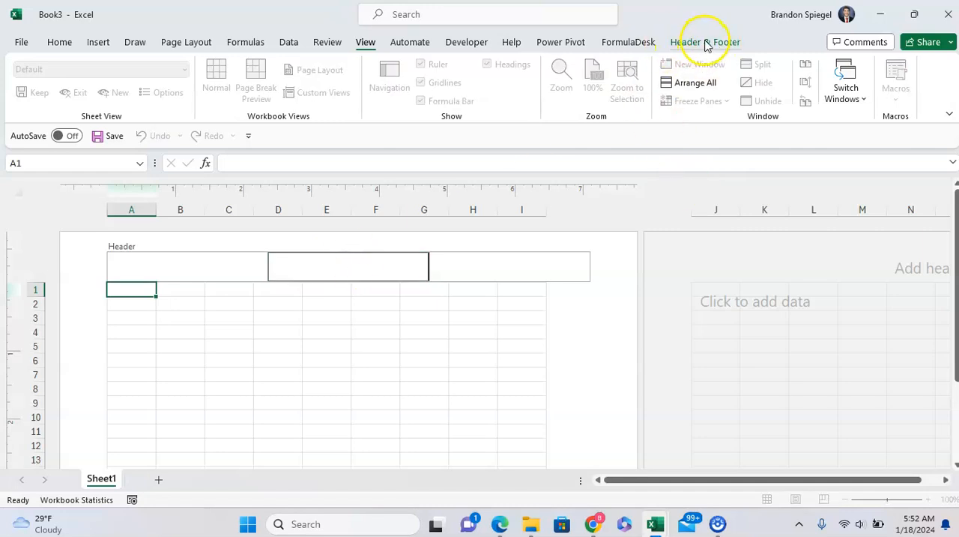
pyautogui.click(705, 42)
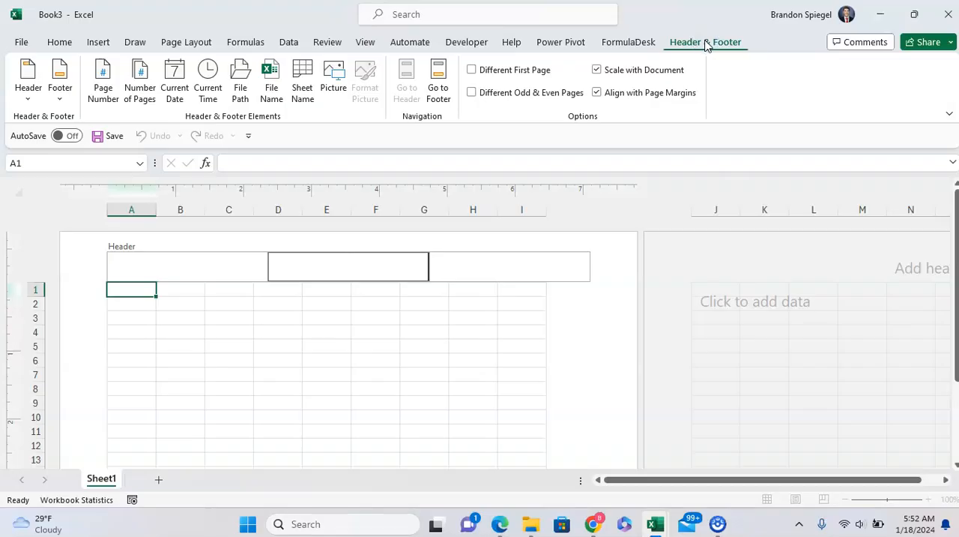
pyautogui.click(186, 267)
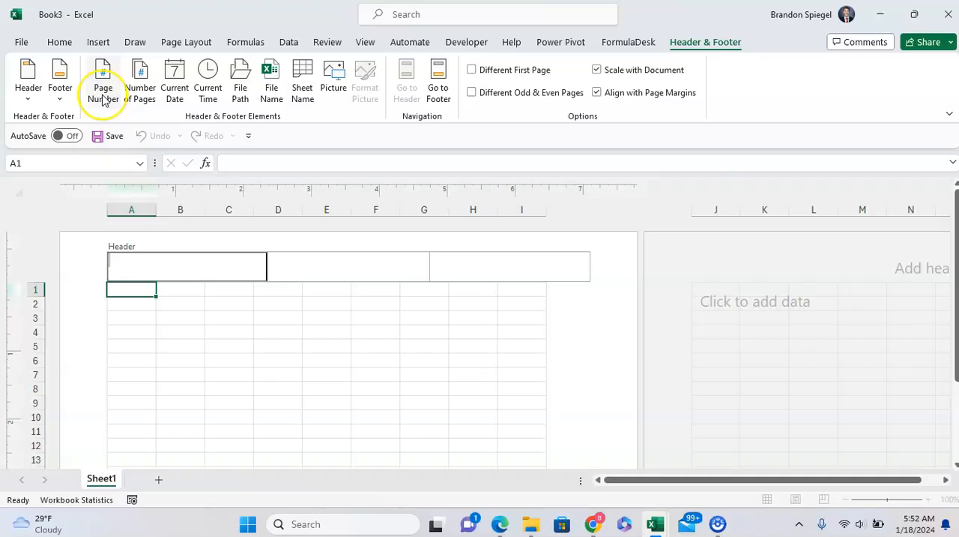
pyautogui.click(102, 81)
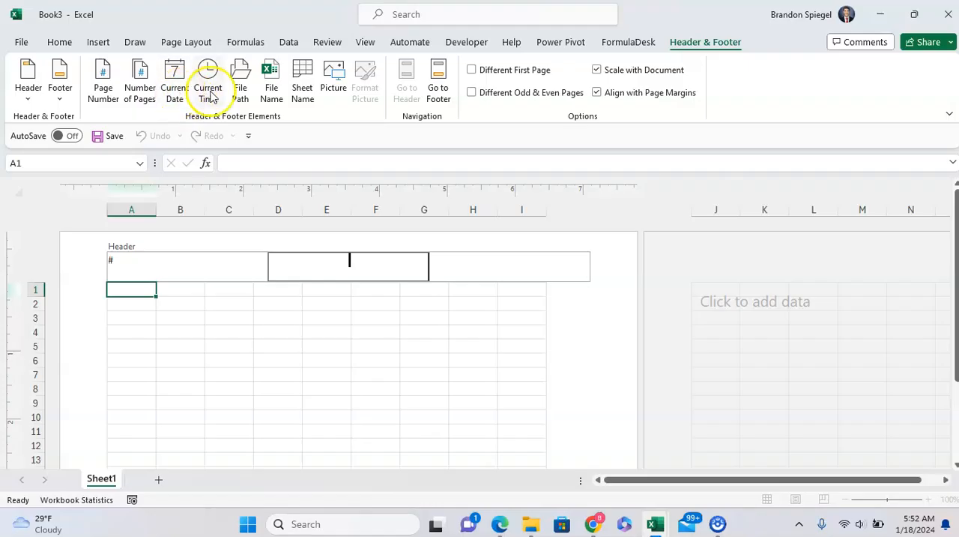
pyautogui.click(271, 78)
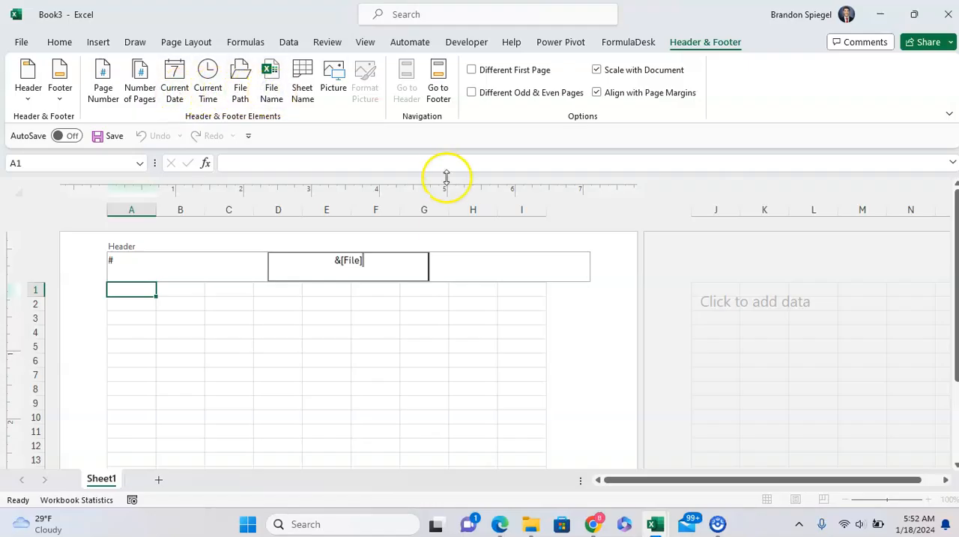
pyautogui.click(303, 81)
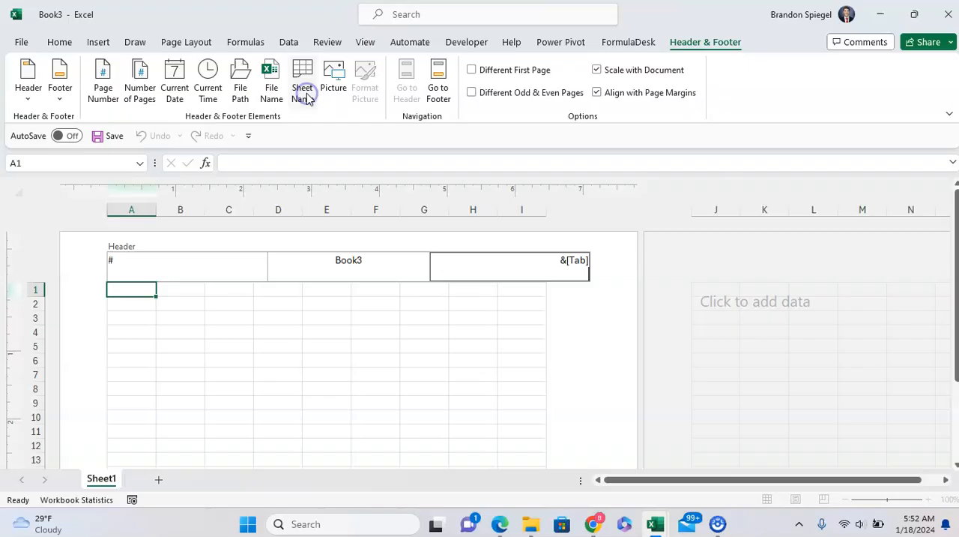
pyautogui.moveTo(393, 306)
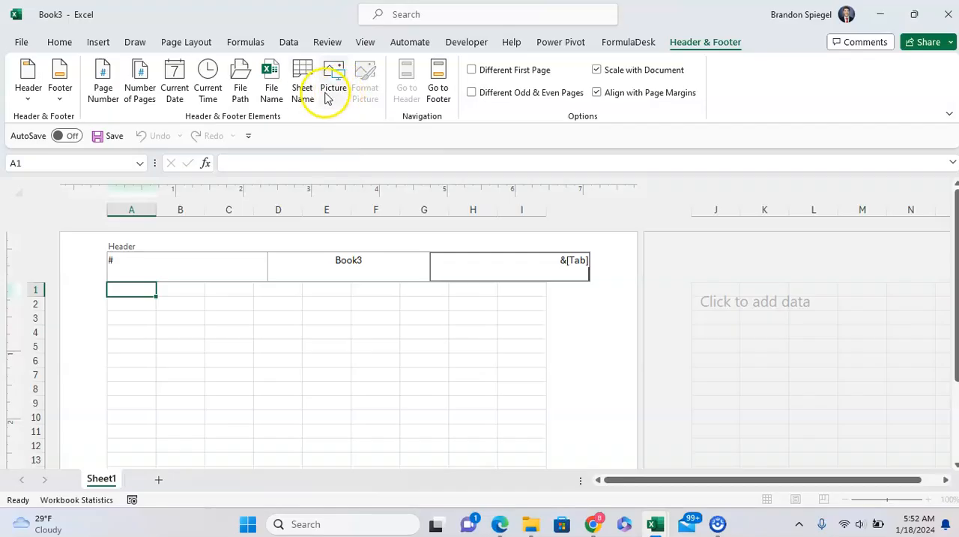
pyautogui.moveTo(437, 82)
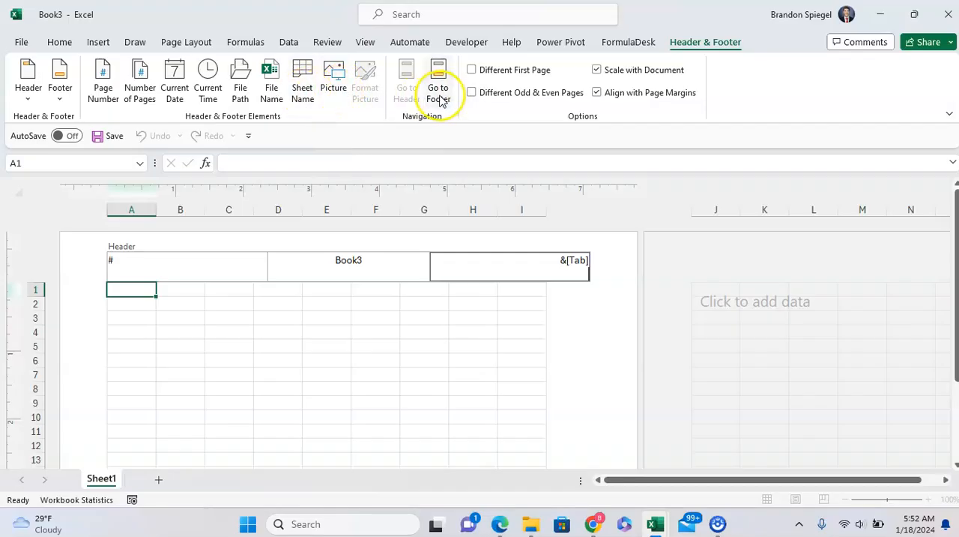
pyautogui.moveTo(438, 82)
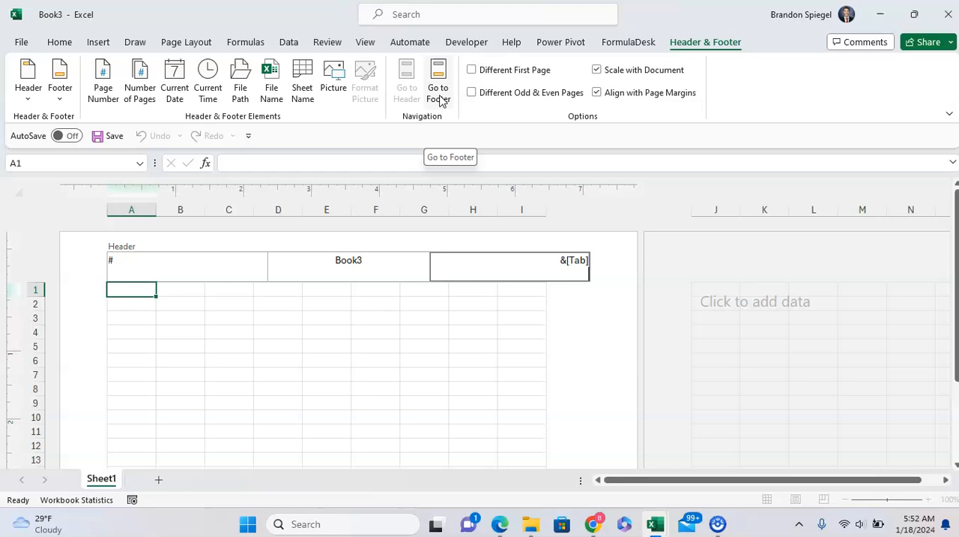
pyautogui.moveTo(557, 72)
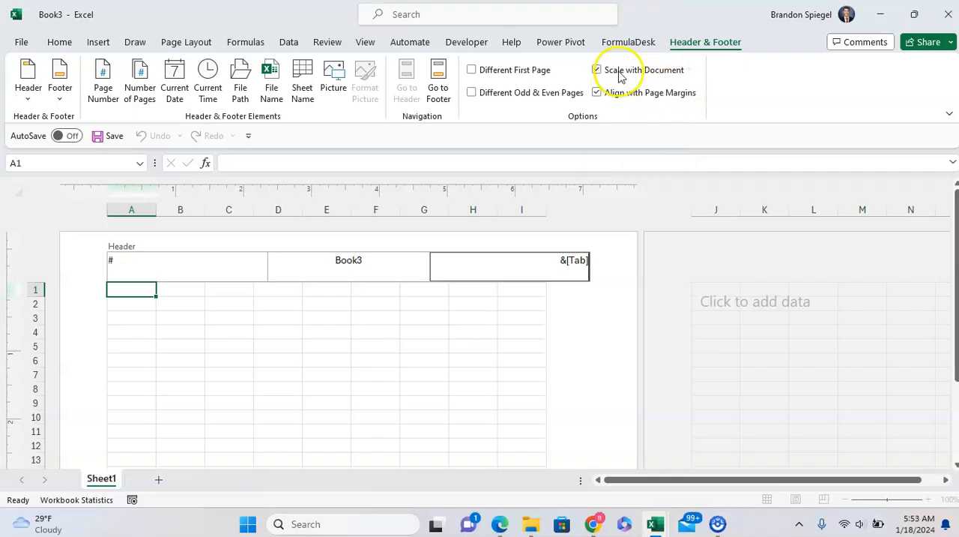
pyautogui.moveTo(282, 271)
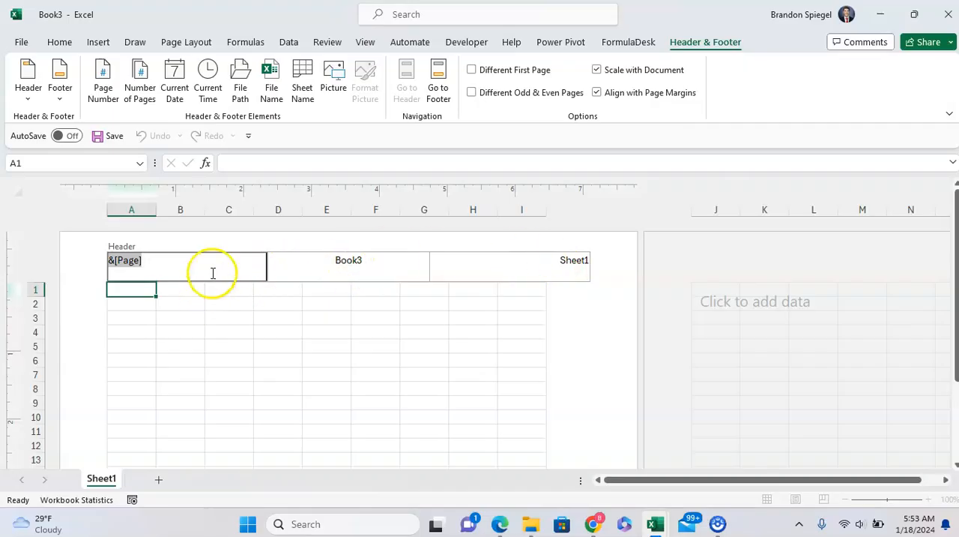
# Step: Enter a value in a cell far down the sheet so the data spans five pages
pyautogui.click(228, 303)
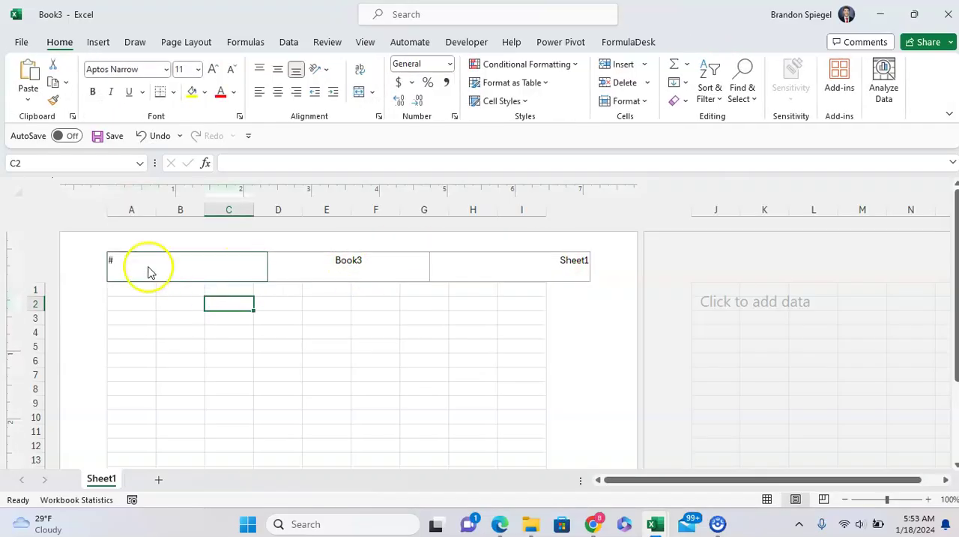
pyautogui.scroll(-3)
pyautogui.write('1')
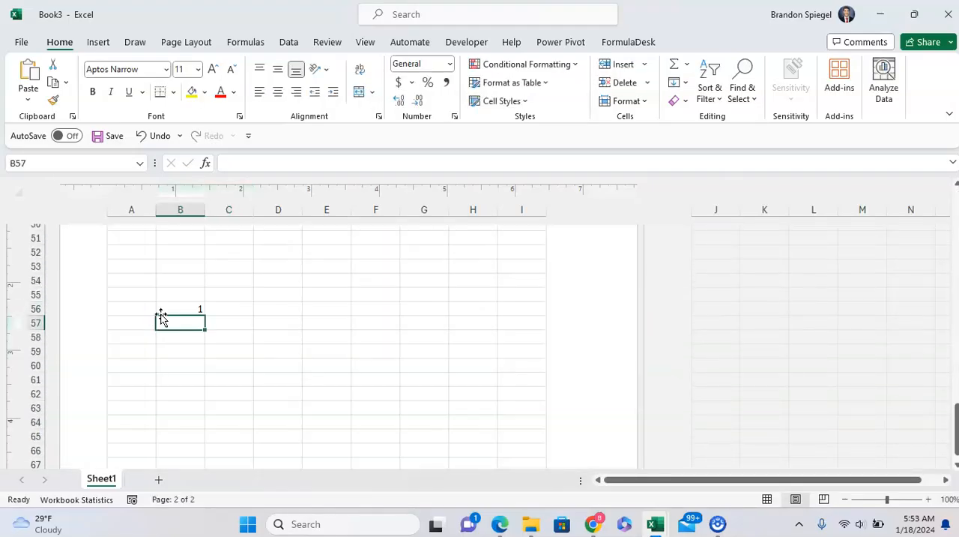
pyautogui.scroll(-3)
pyautogui.write('1')
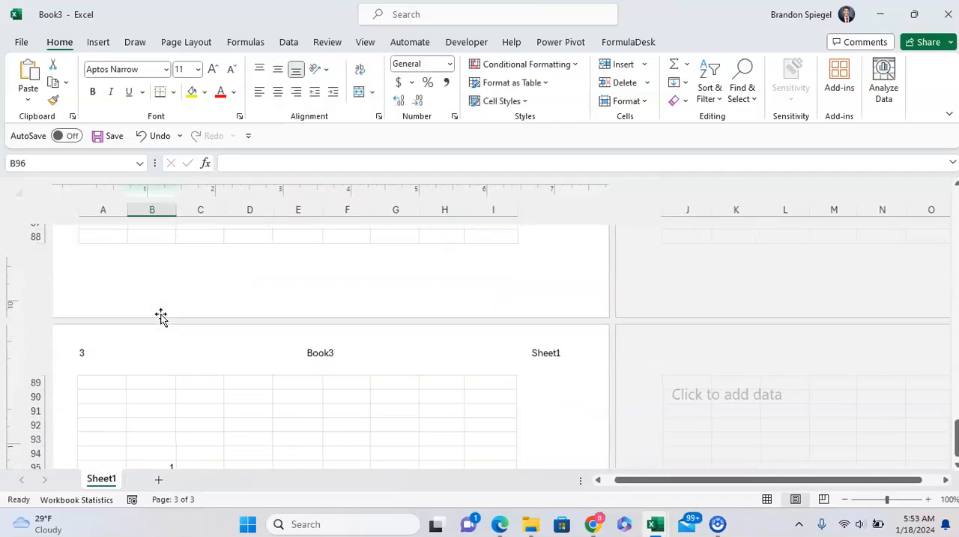
pyautogui.scroll(-3)
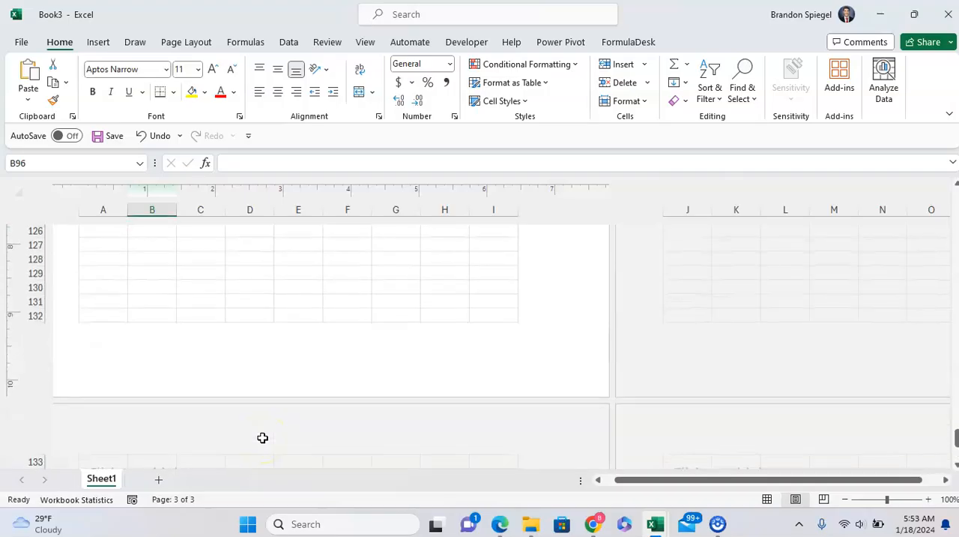
pyautogui.scroll(-3)
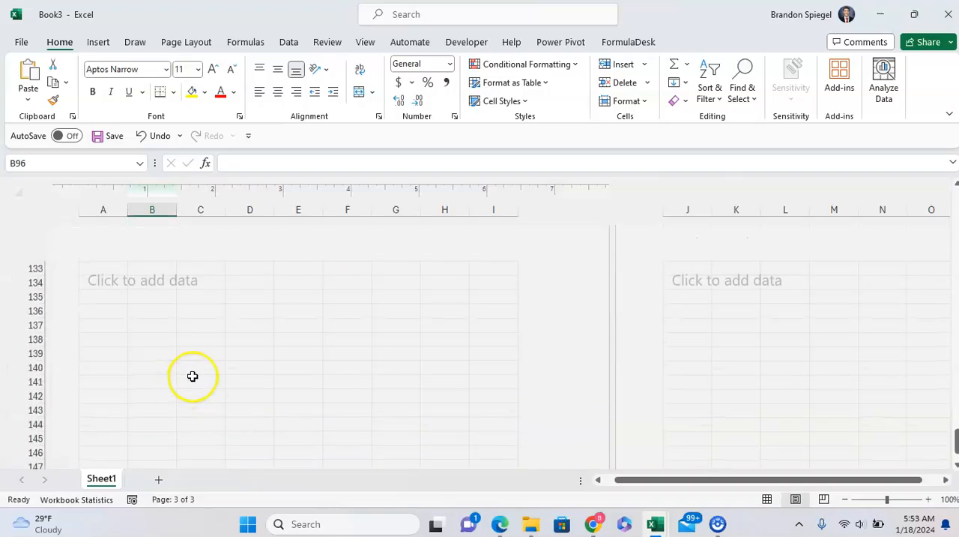
pyautogui.click(153, 368)
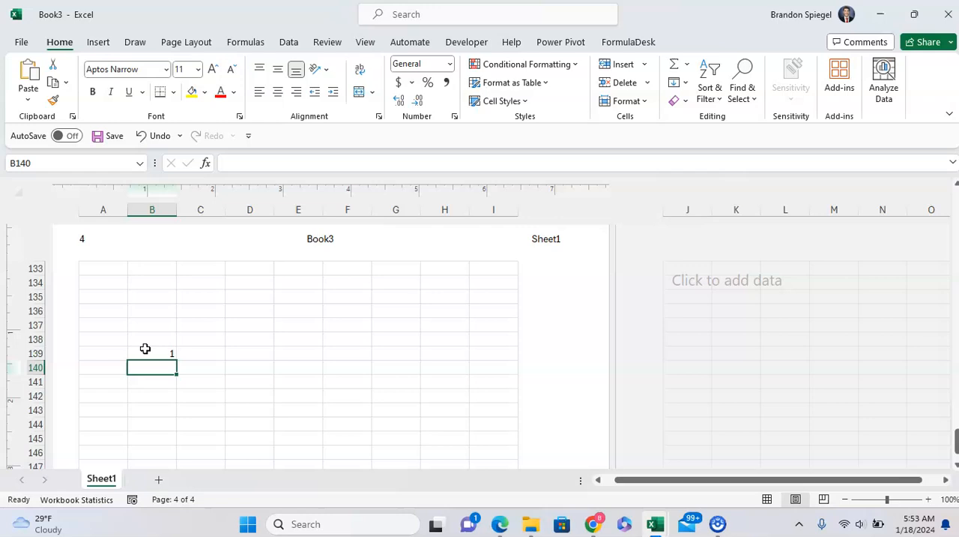
pyautogui.scroll(3)
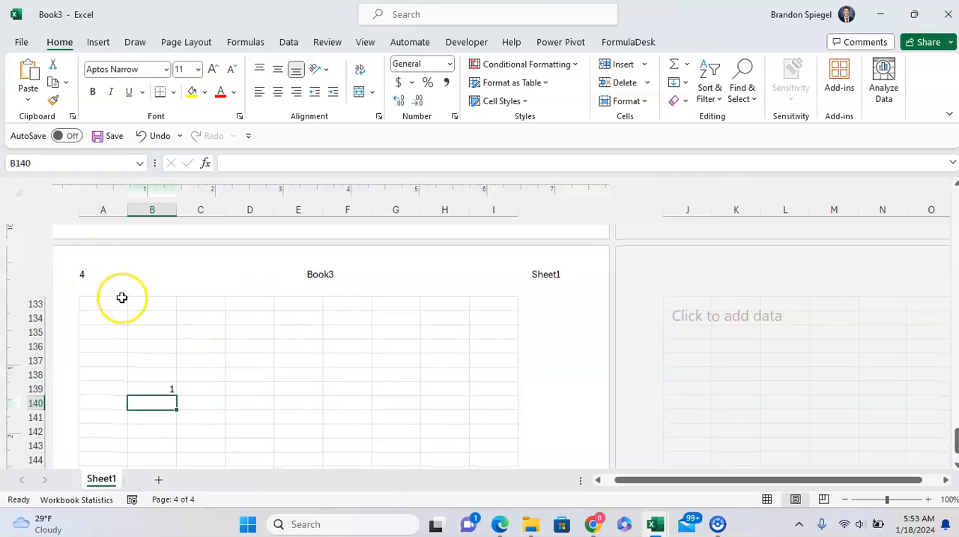
pyautogui.scroll(-3)
pyautogui.write('1')
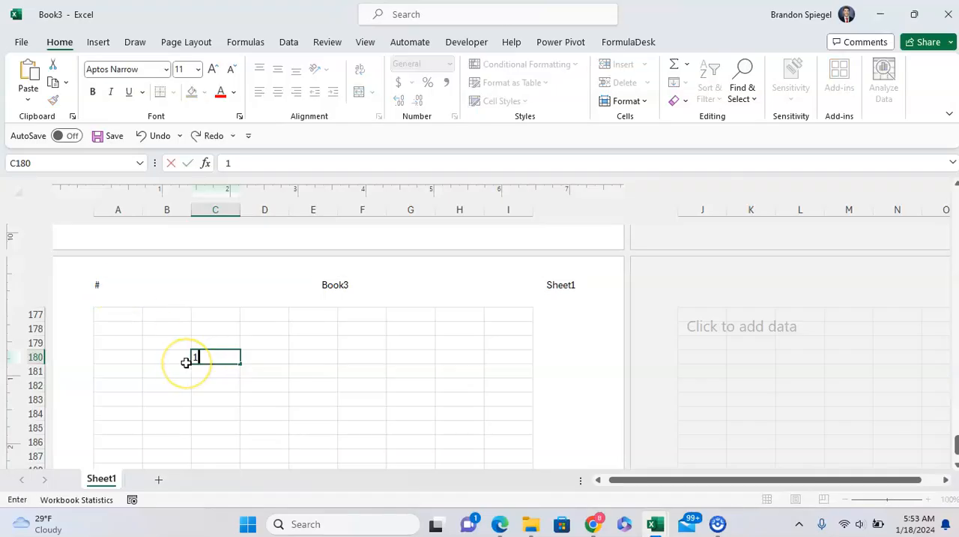
pyautogui.press('Return')
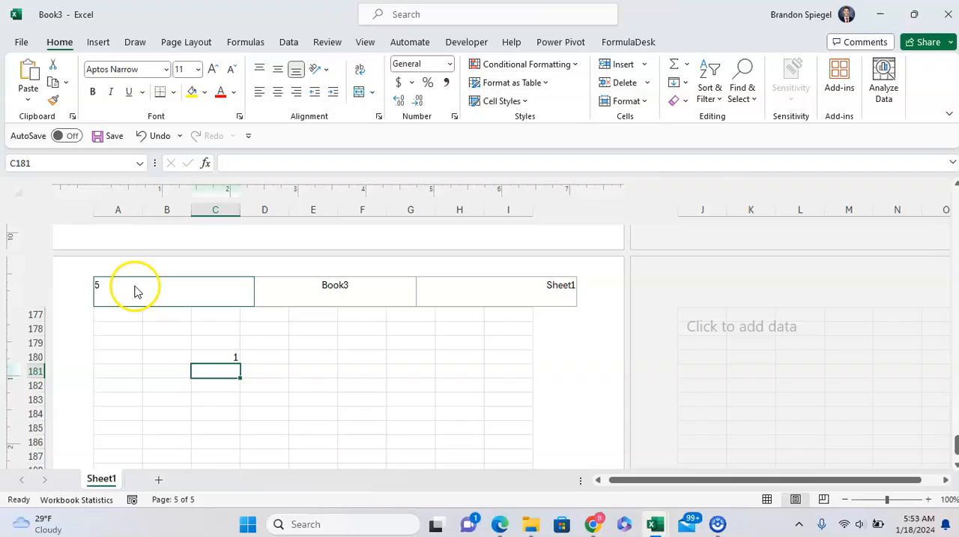
pyautogui.moveTo(112, 291)
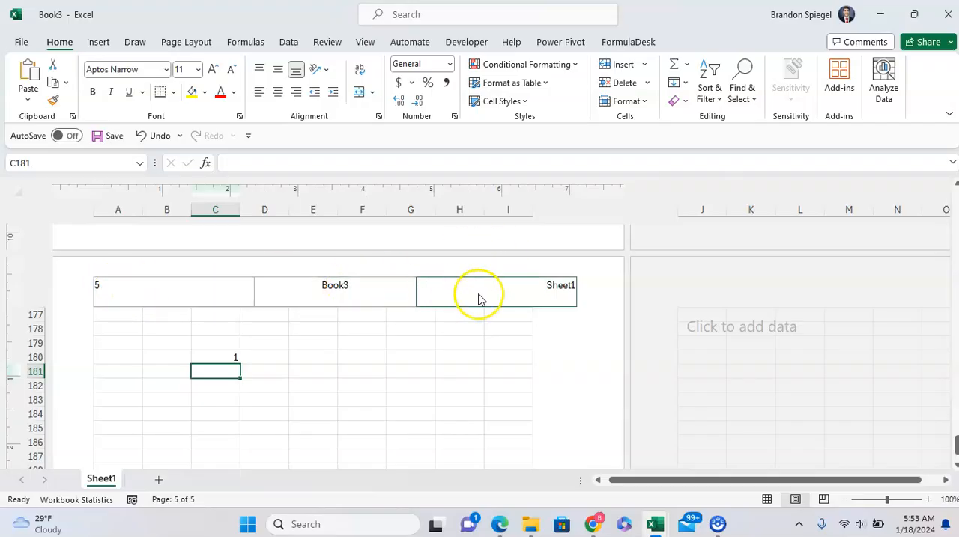
# Step: Return to page one and start editing the header's middle section
pyautogui.scroll(3)
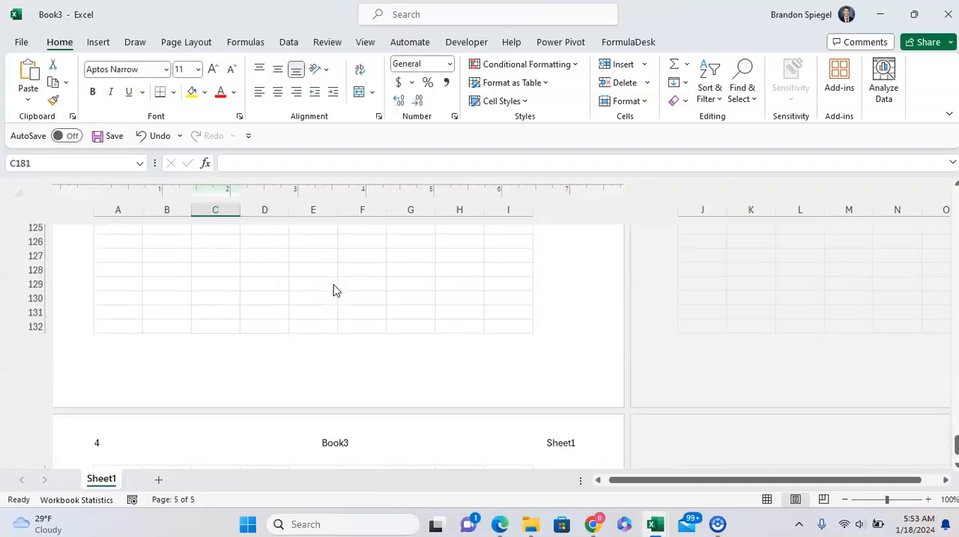
pyautogui.scroll(3)
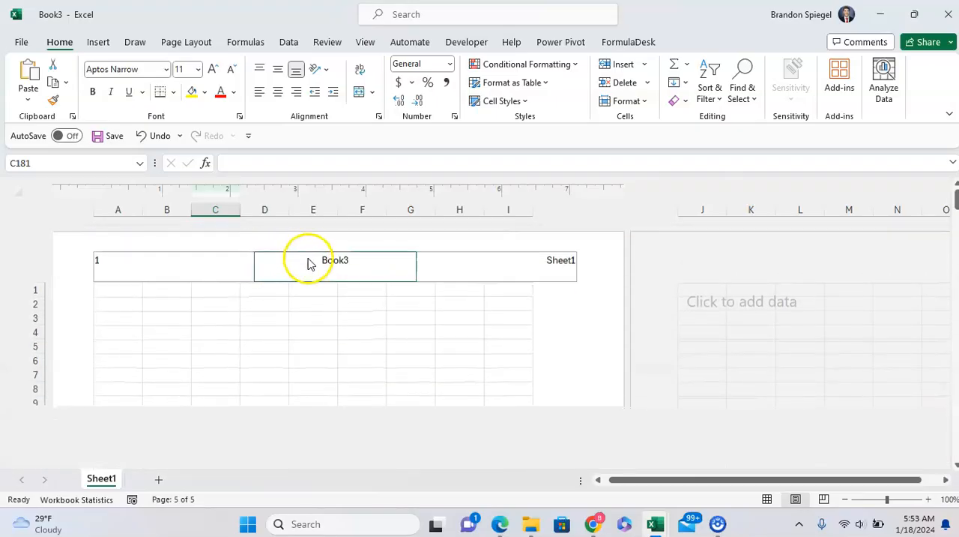
pyautogui.click(336, 261)
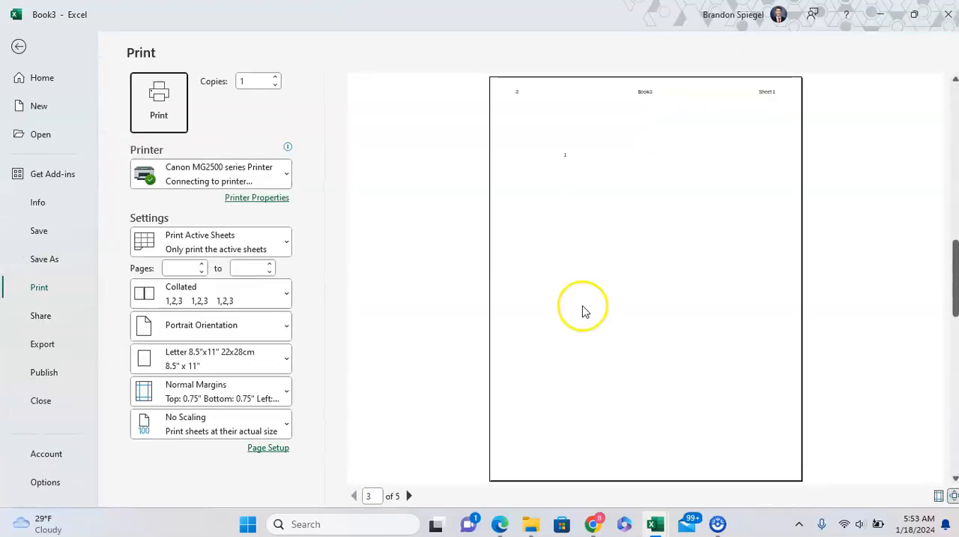
# Step: Browse the previewed pages in print preview and go back to the sheet
pyautogui.click(409, 494)
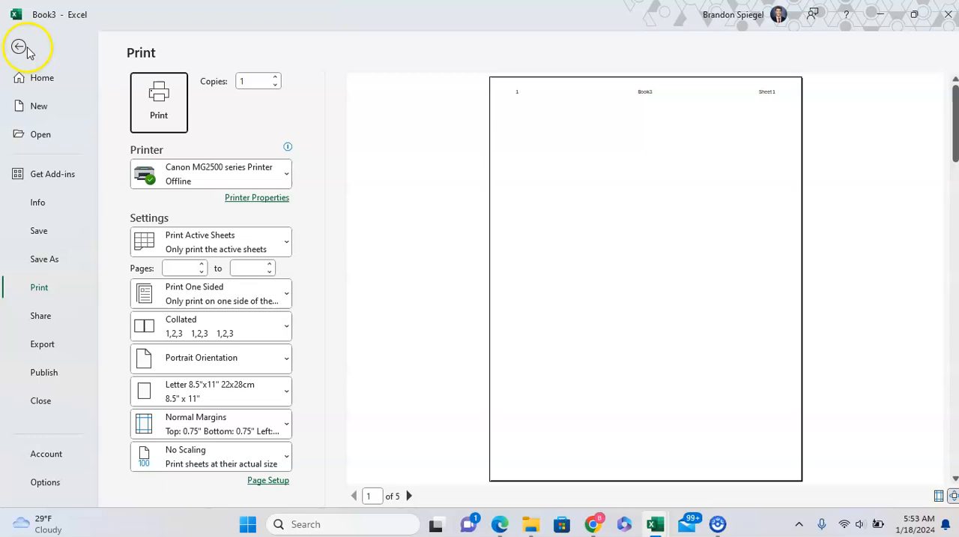
pyautogui.click(17, 48)
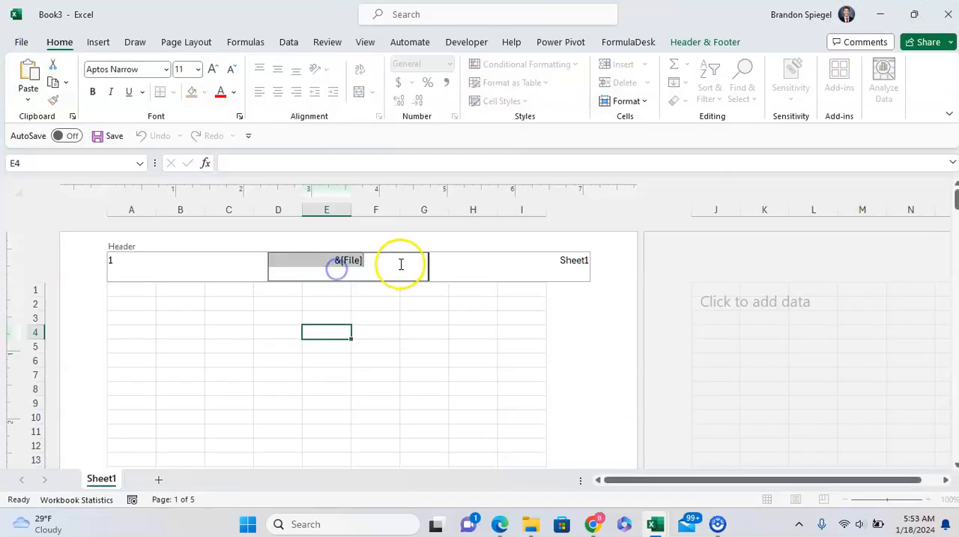
# Step: Replace the centre header's file name with a bold 'Report title' in a larger font size
pyautogui.write('R')
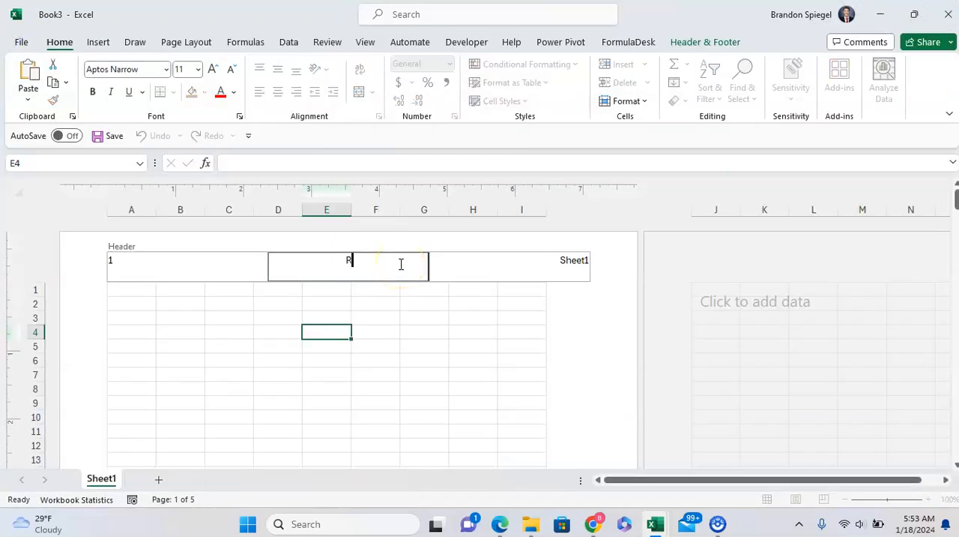
pyautogui.write('eport title')
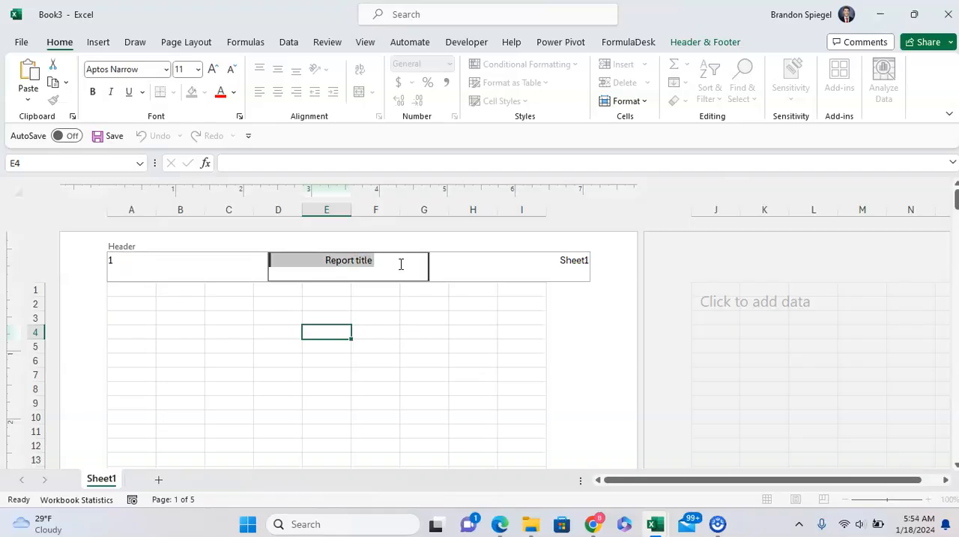
pyautogui.click(234, 91)
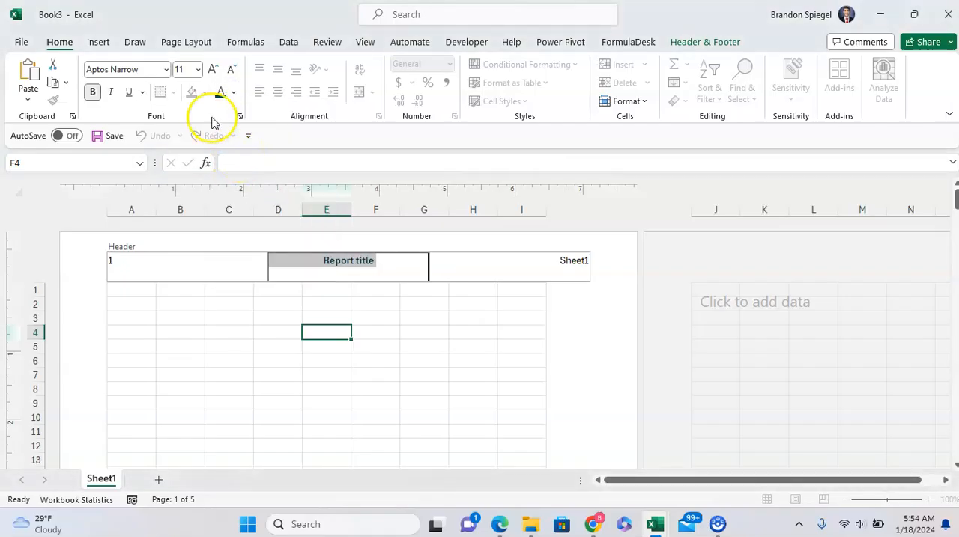
pyautogui.click(198, 69)
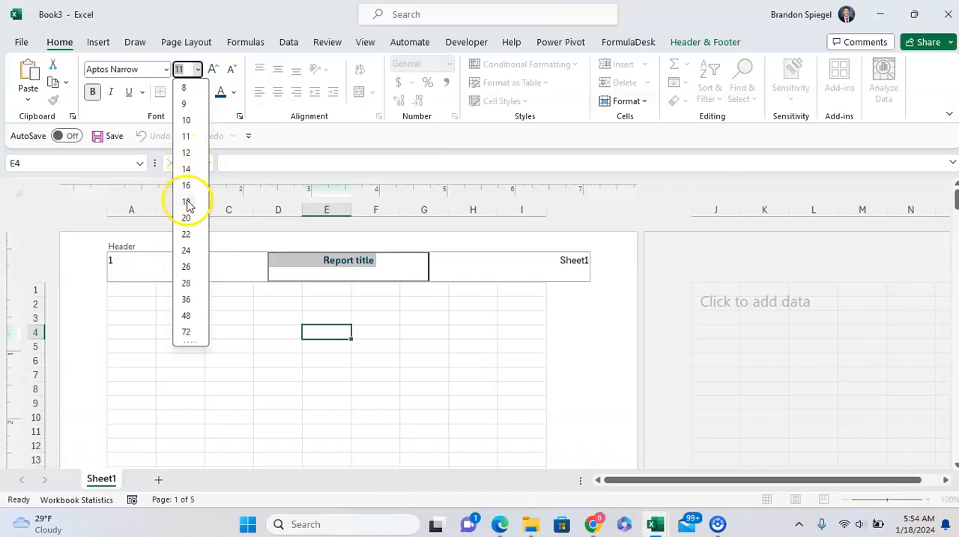
pyautogui.click(186, 201)
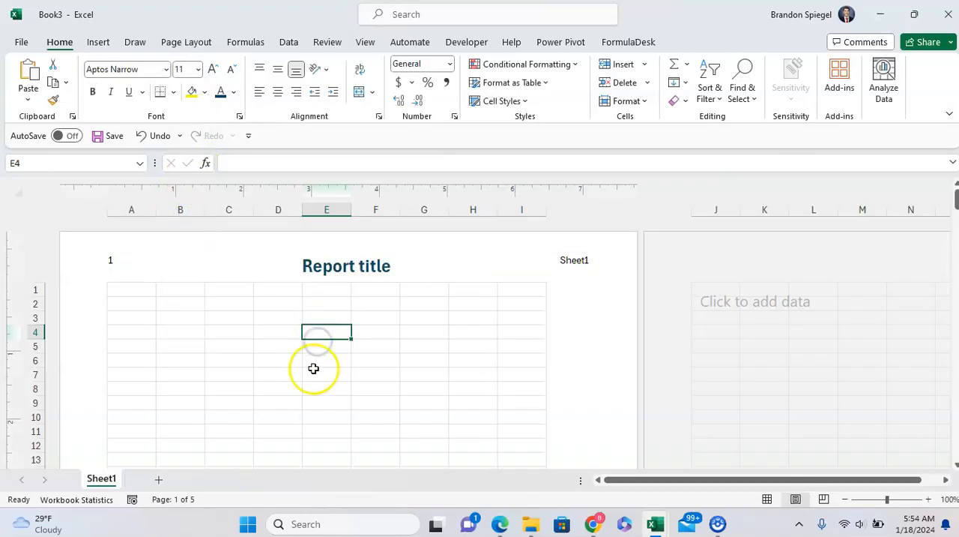
pyautogui.click(327, 389)
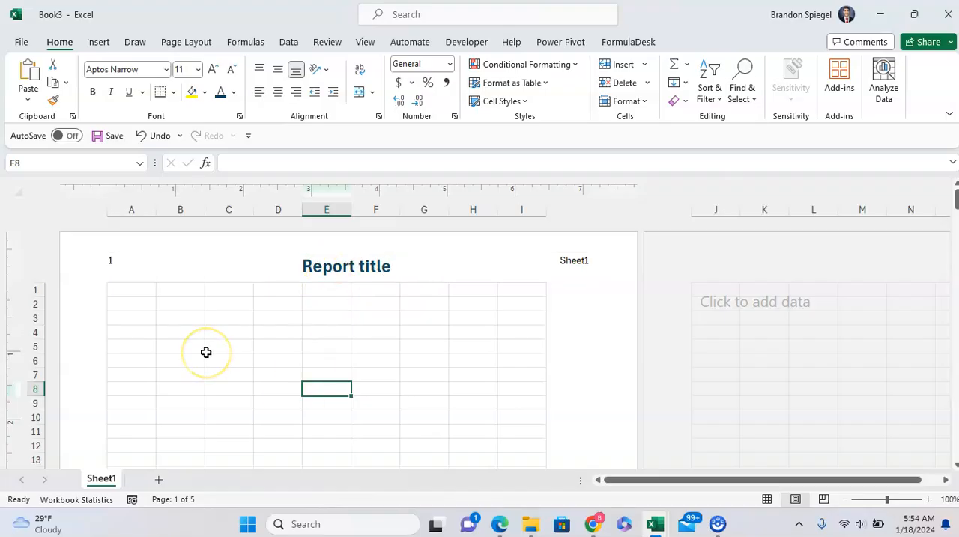
pyautogui.moveTo(134, 393)
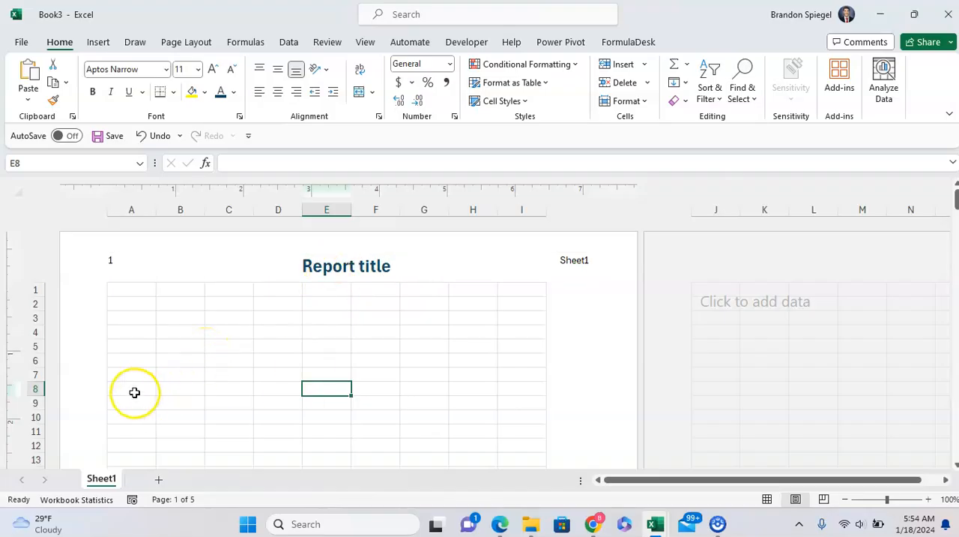